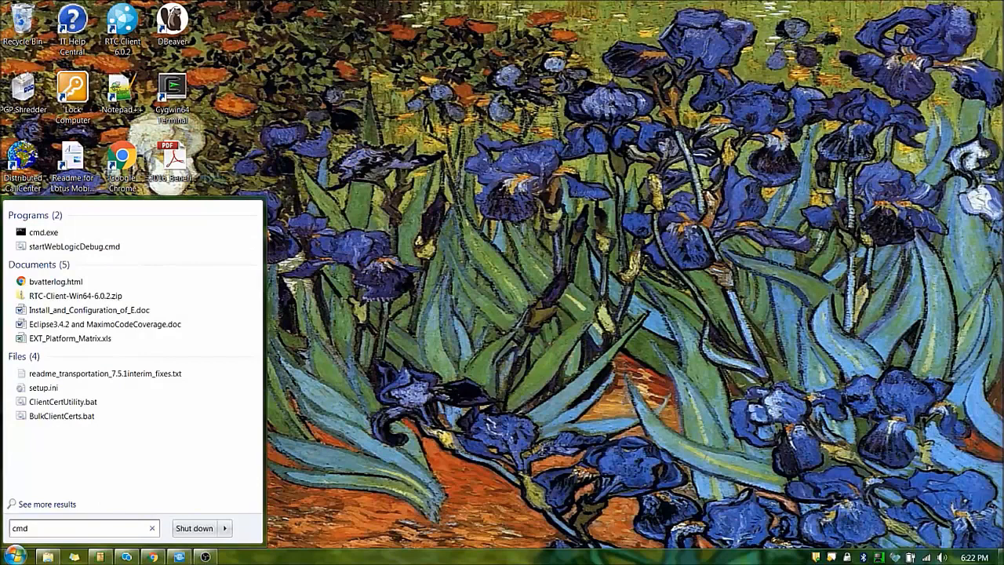
Step: Launch cmd.exe from the Start menu search results
left_click(44, 232)
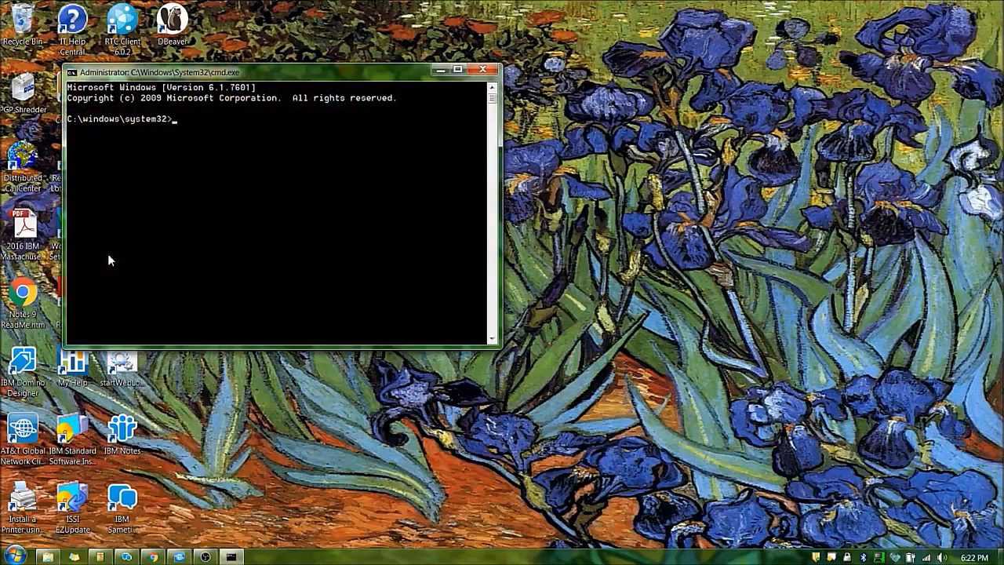
Step: Change directory to C:\Maximo Builds\7.5.0.6\tools\maximo\internal using cd with the pasted build path
type("cd")
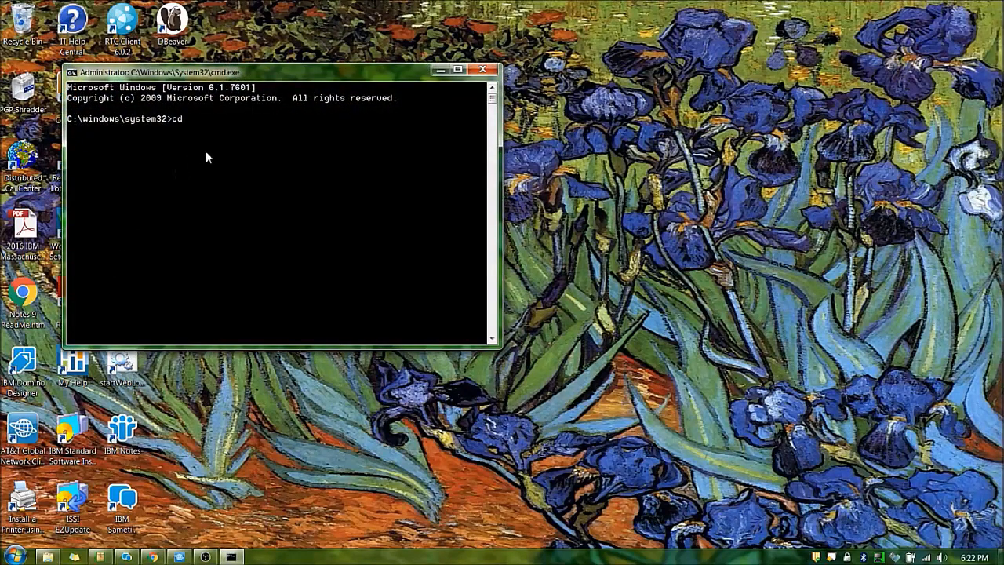
right_click(207, 157)
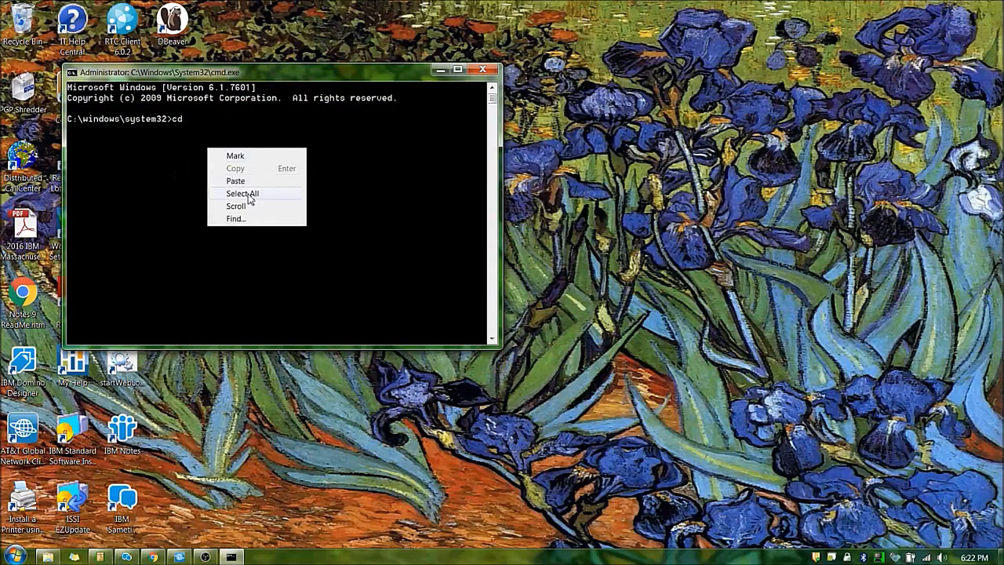
left_click(235, 181)
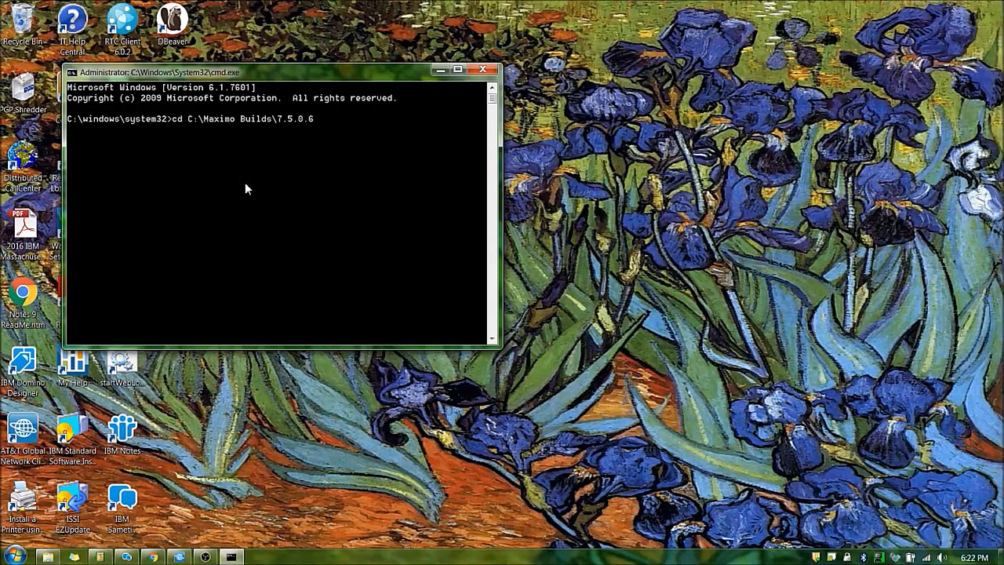
type("\\tools\\")
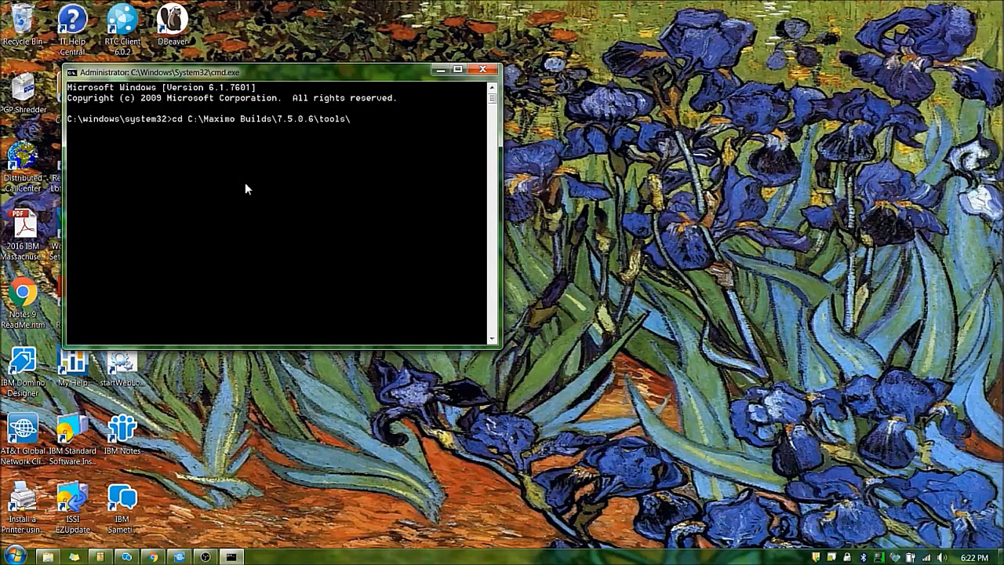
type("\\maximo")
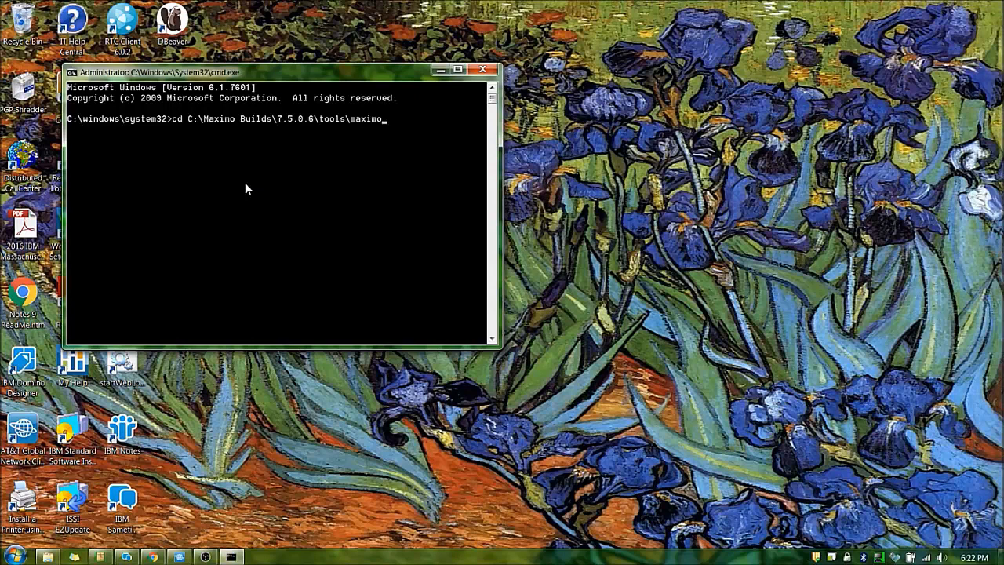
type("interna")
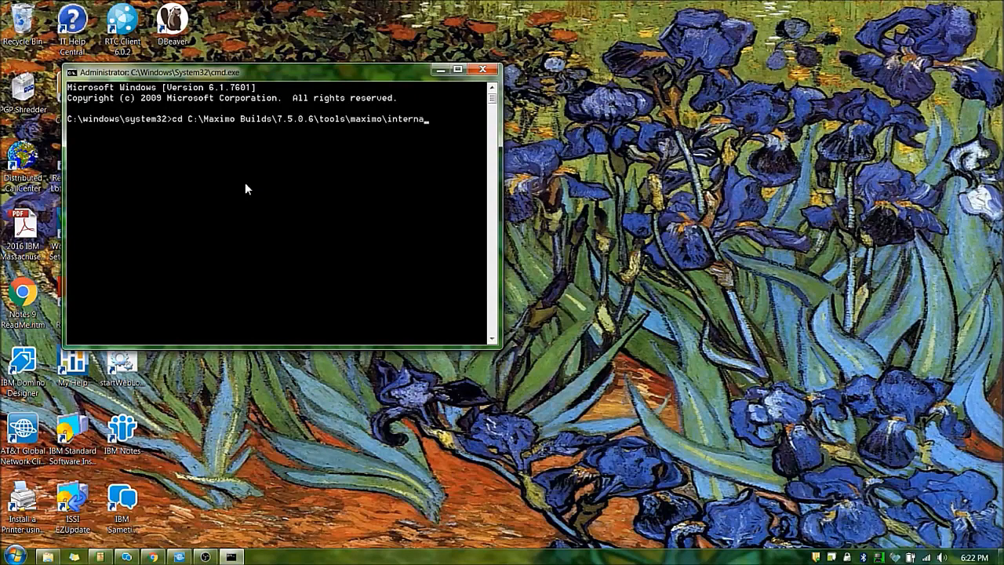
key("Return")
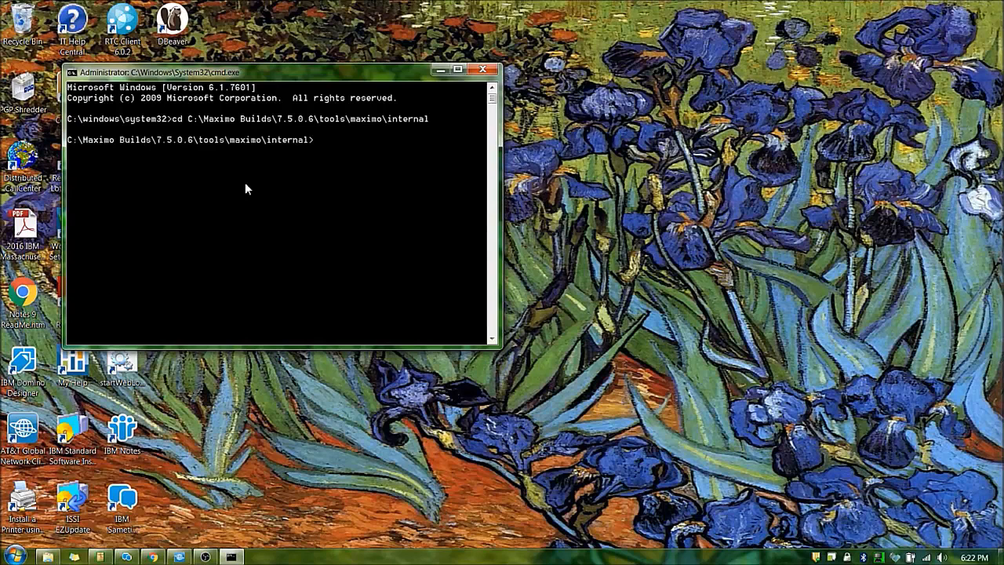
Step: Run runscriptfile -fNewScript so it reports RunScript complete: Successful
type("runs")
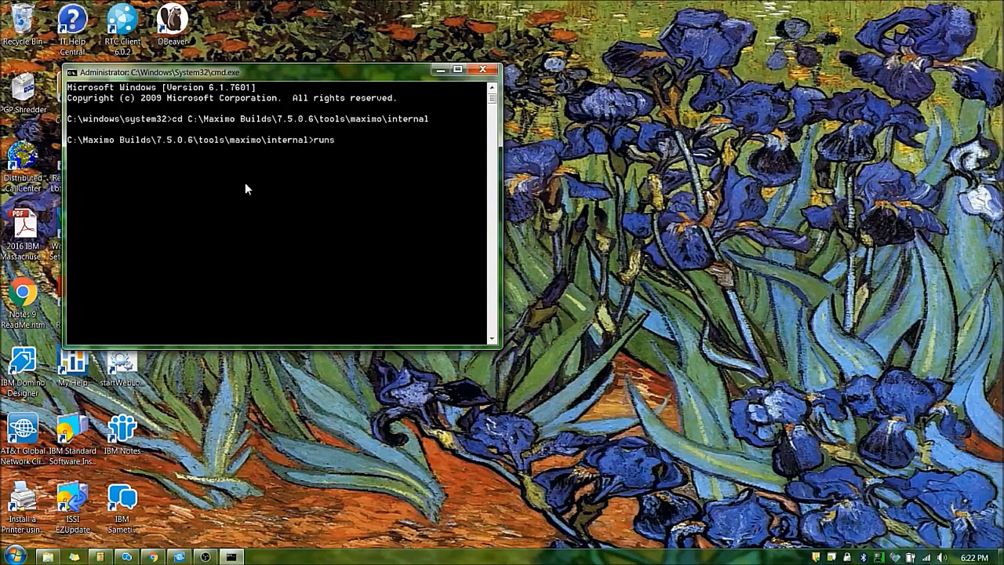
type("criptfile")
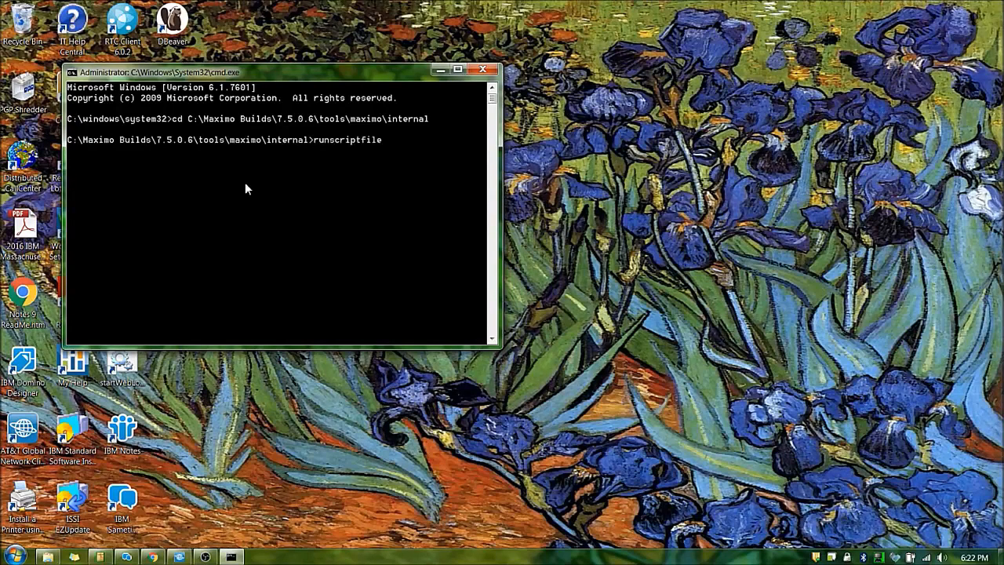
type("-f")
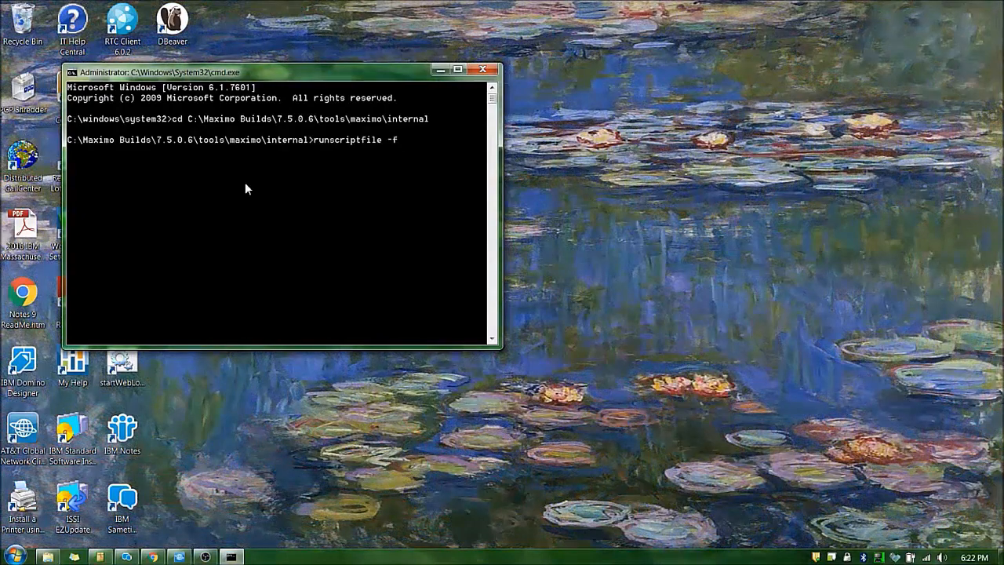
type("NewSc")
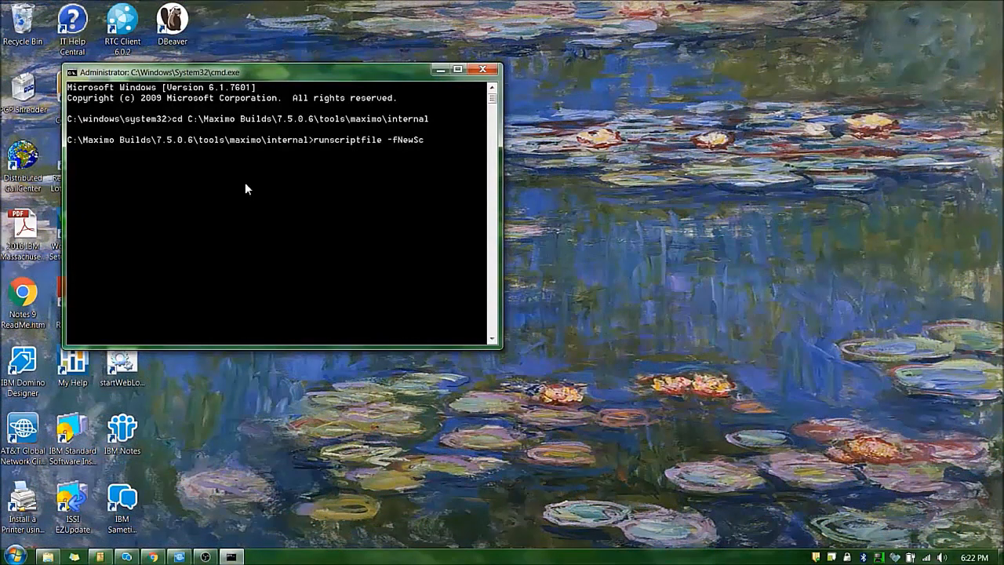
type("ript")
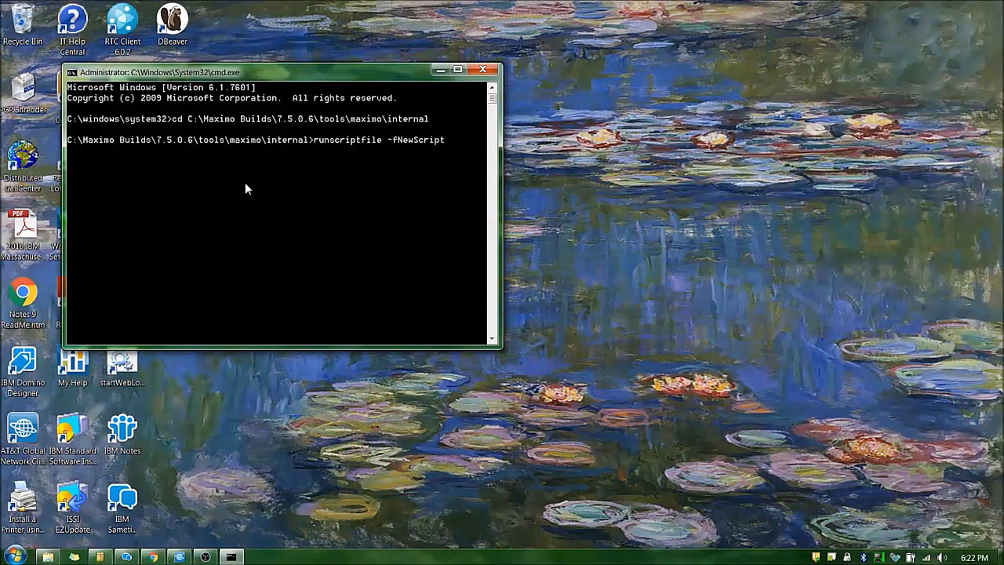
key("Return")
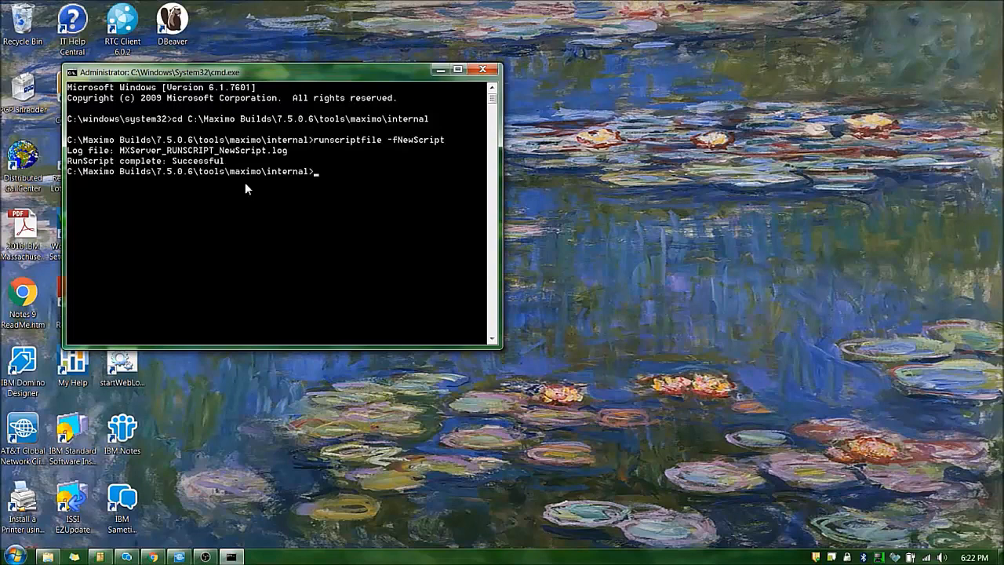
mouse_move(229, 211)
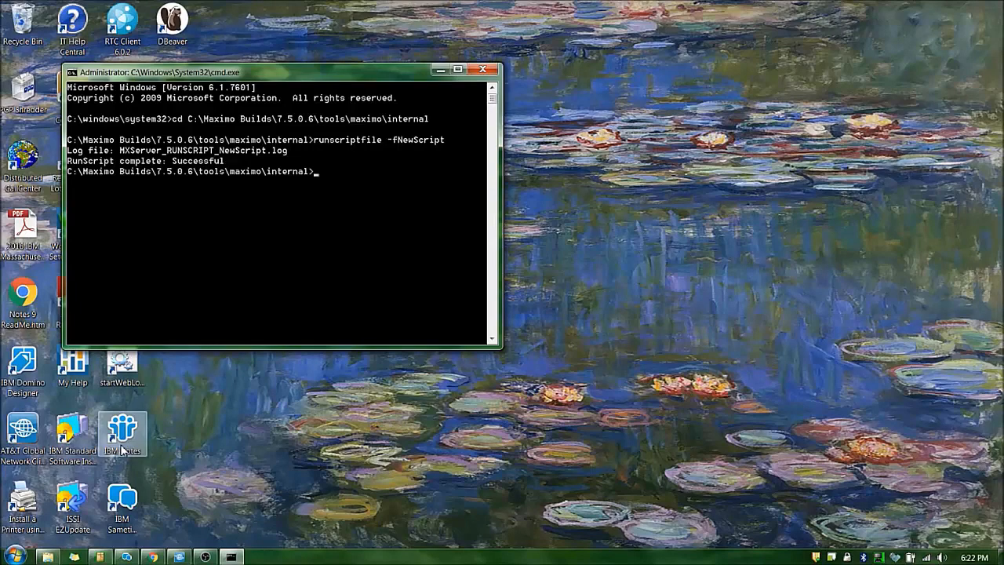
left_click(49, 555)
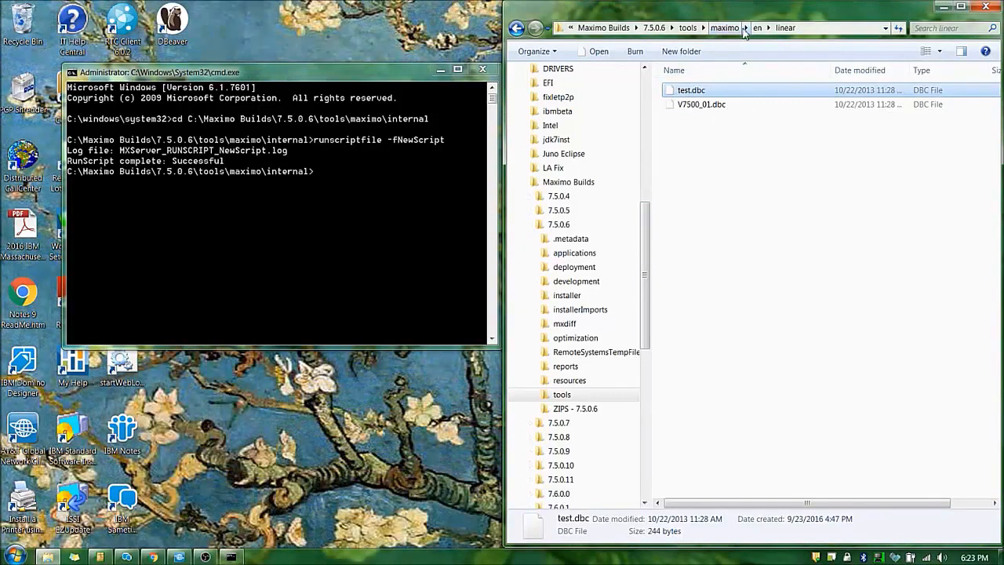
mouse_move(779, 48)
type("r")
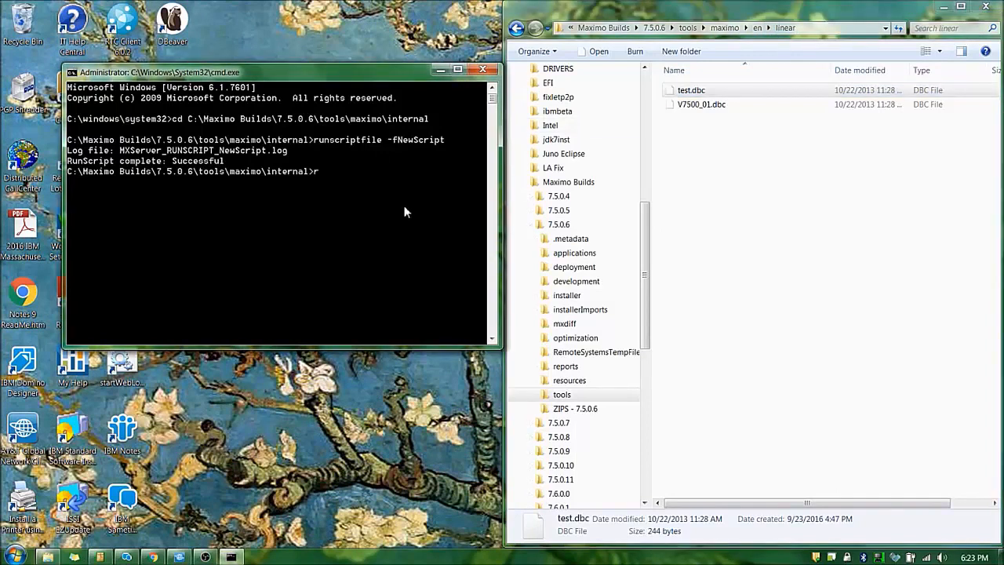
Step: Enter runscriptfile -ftest -clinear at the prompt without running it yet
type("unscri")
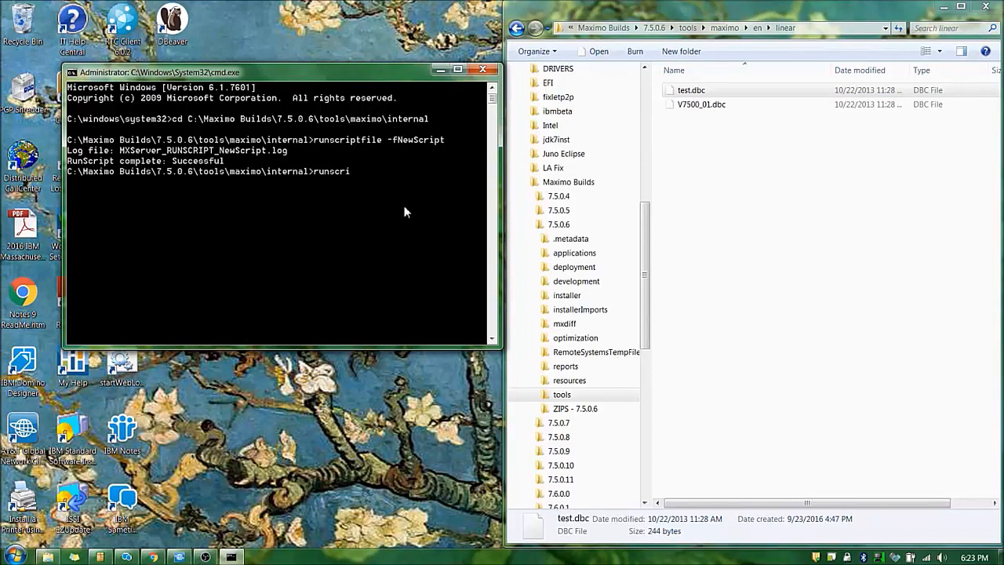
type("ptfile")
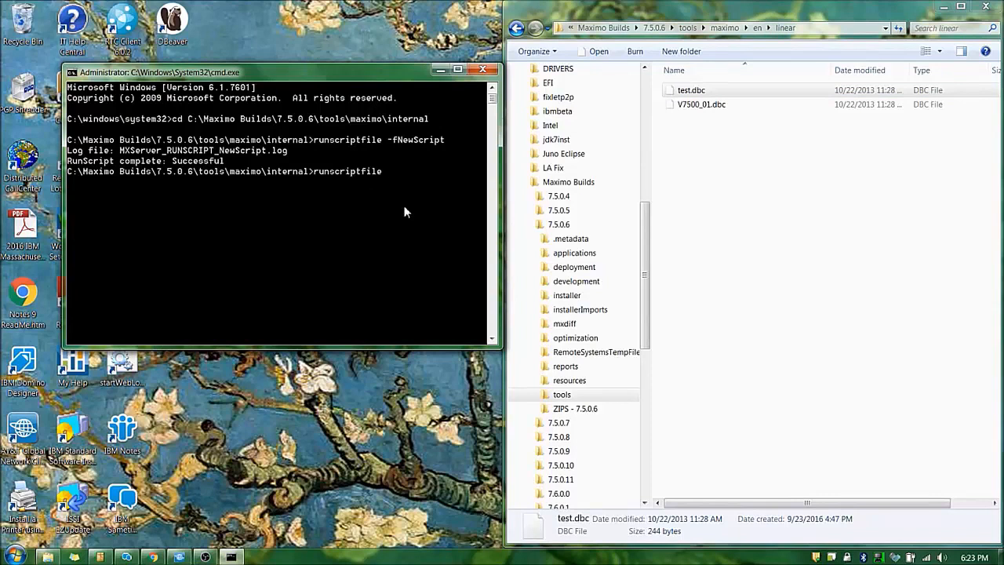
type("-ftes")
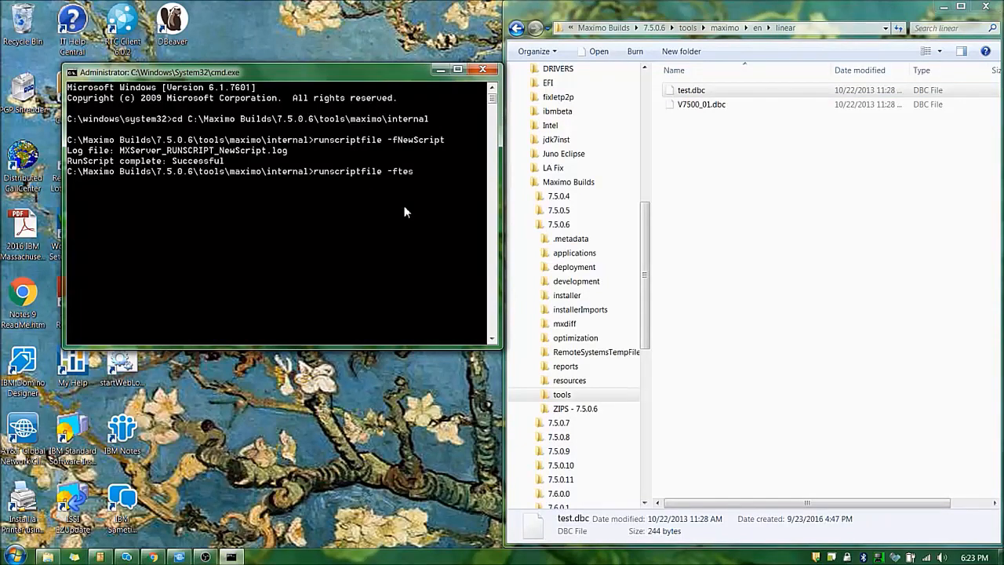
type("t -cli")
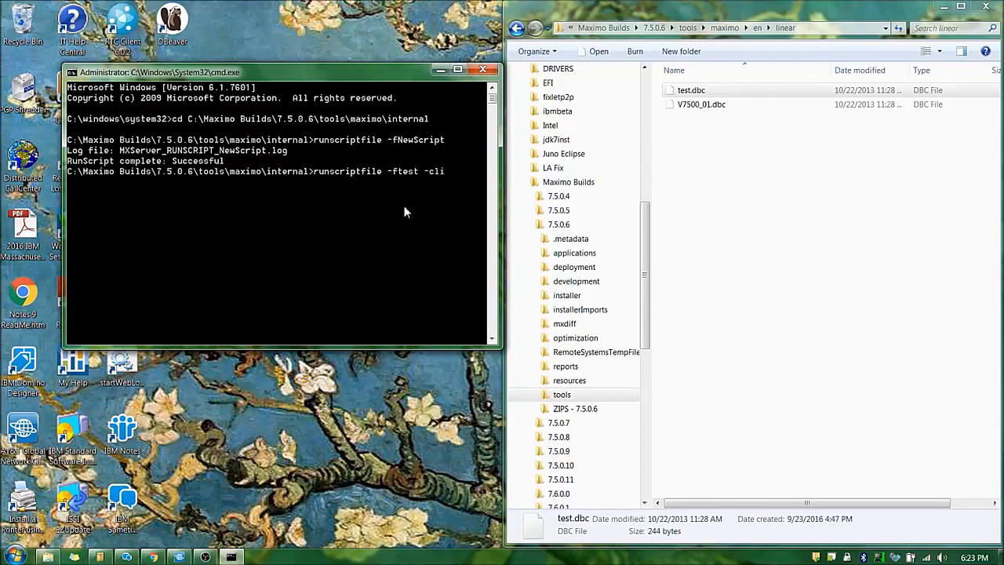
type("near")
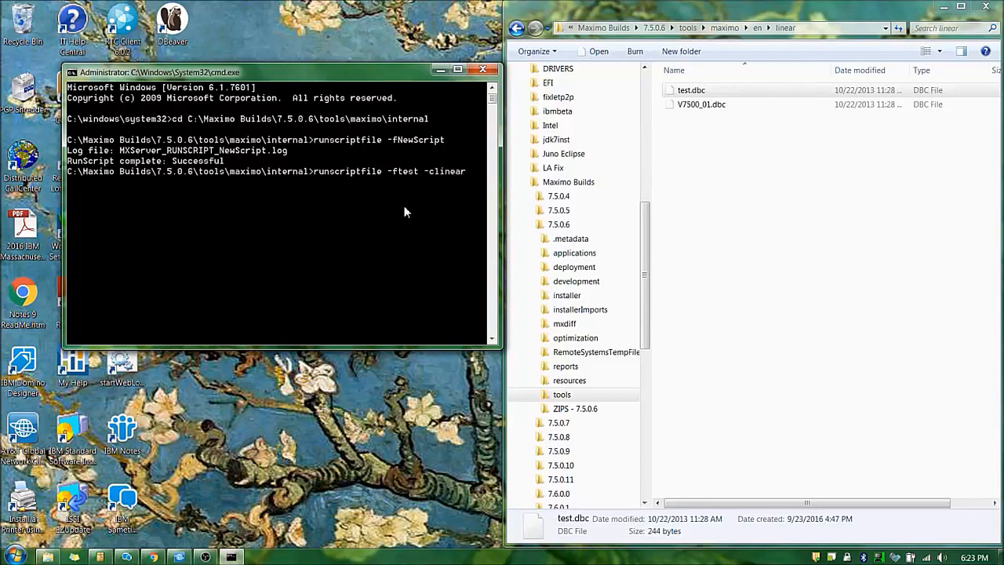